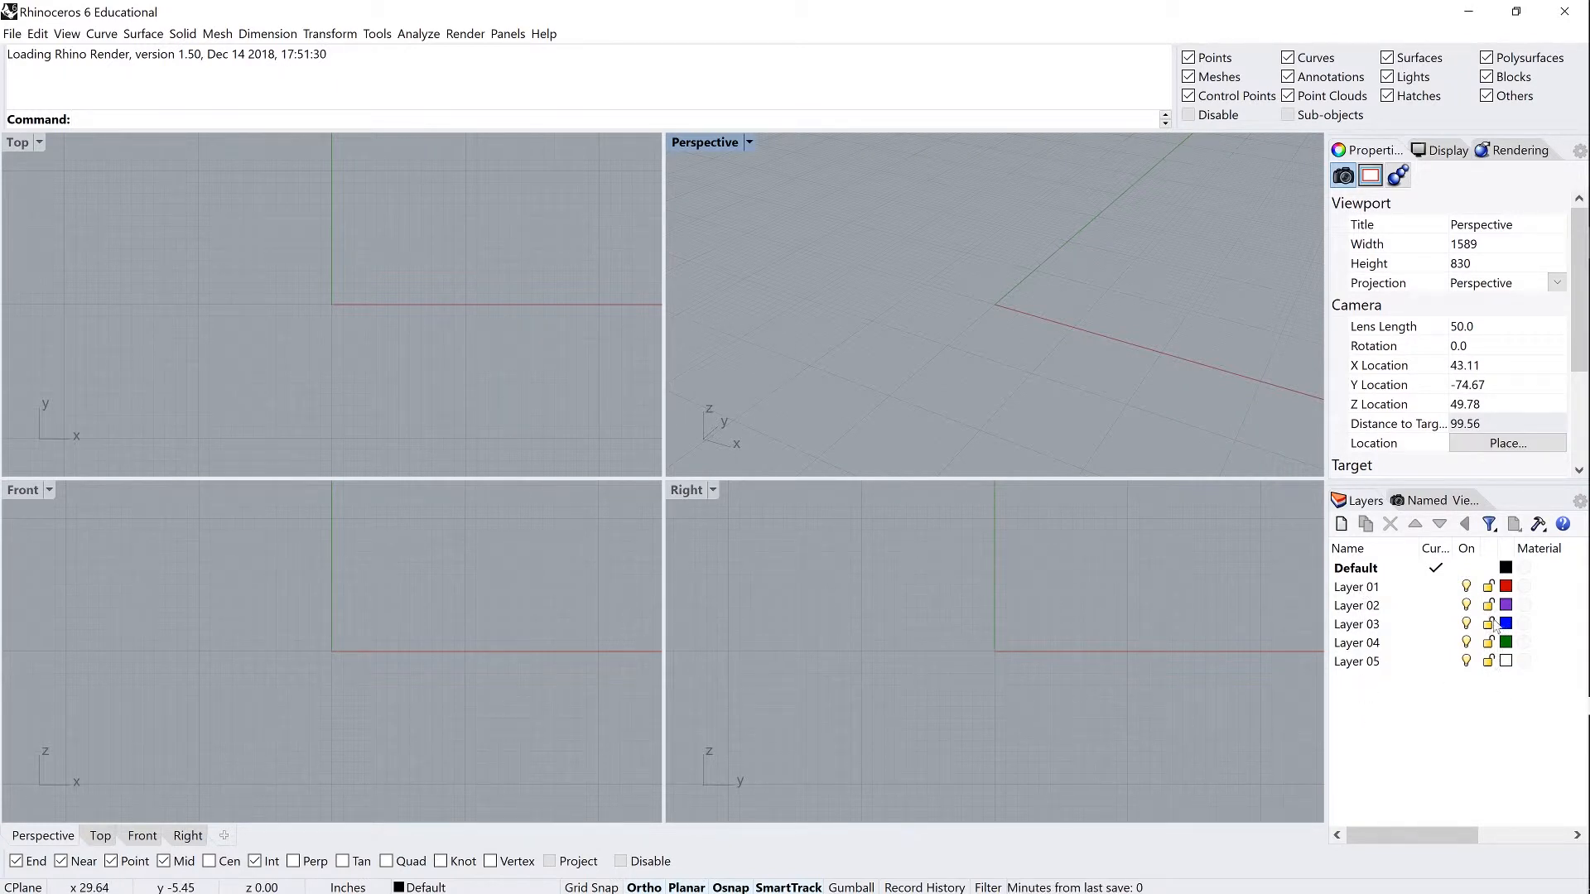
mouse_move(1500, 717)
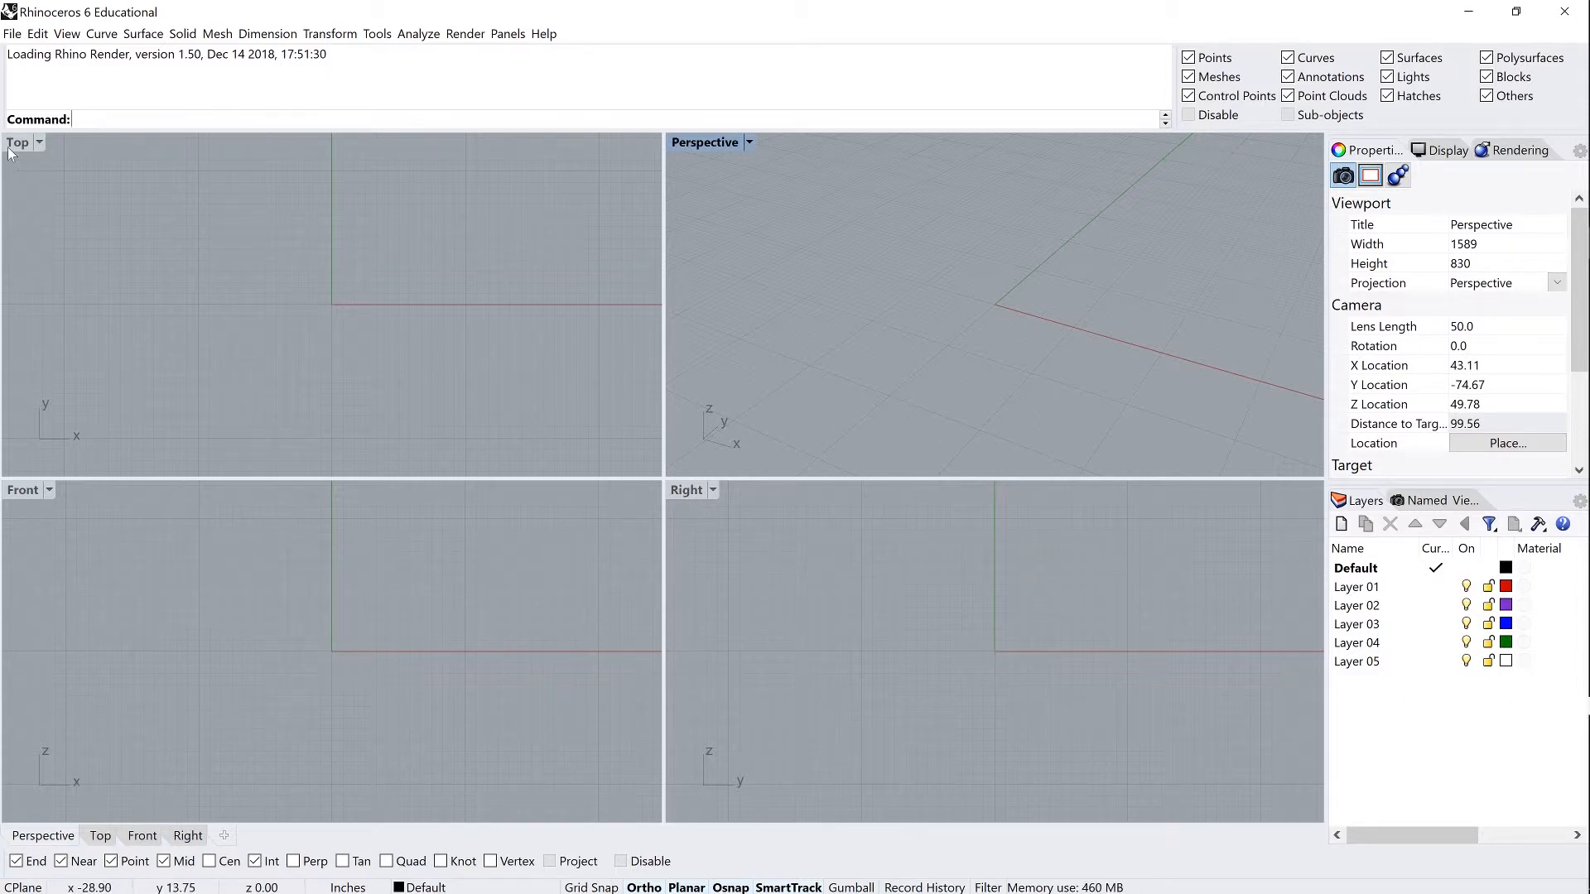
Maximize the Top view and draw two overlapping rectangles on the Default layer
left_click(396, 310)
type("Rectangle")
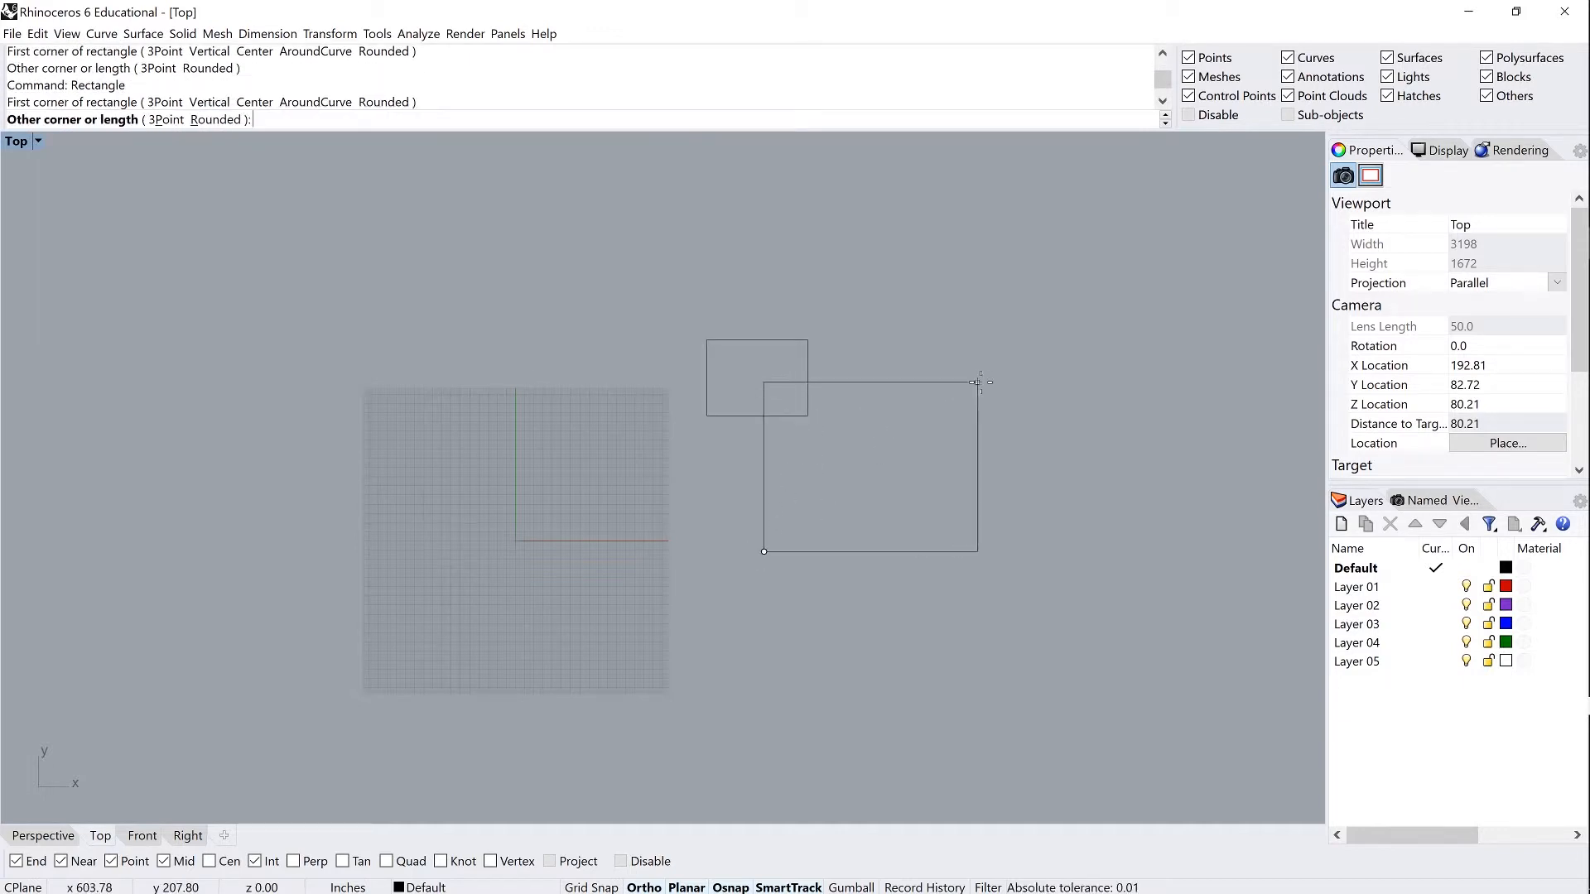
left_click(710, 467)
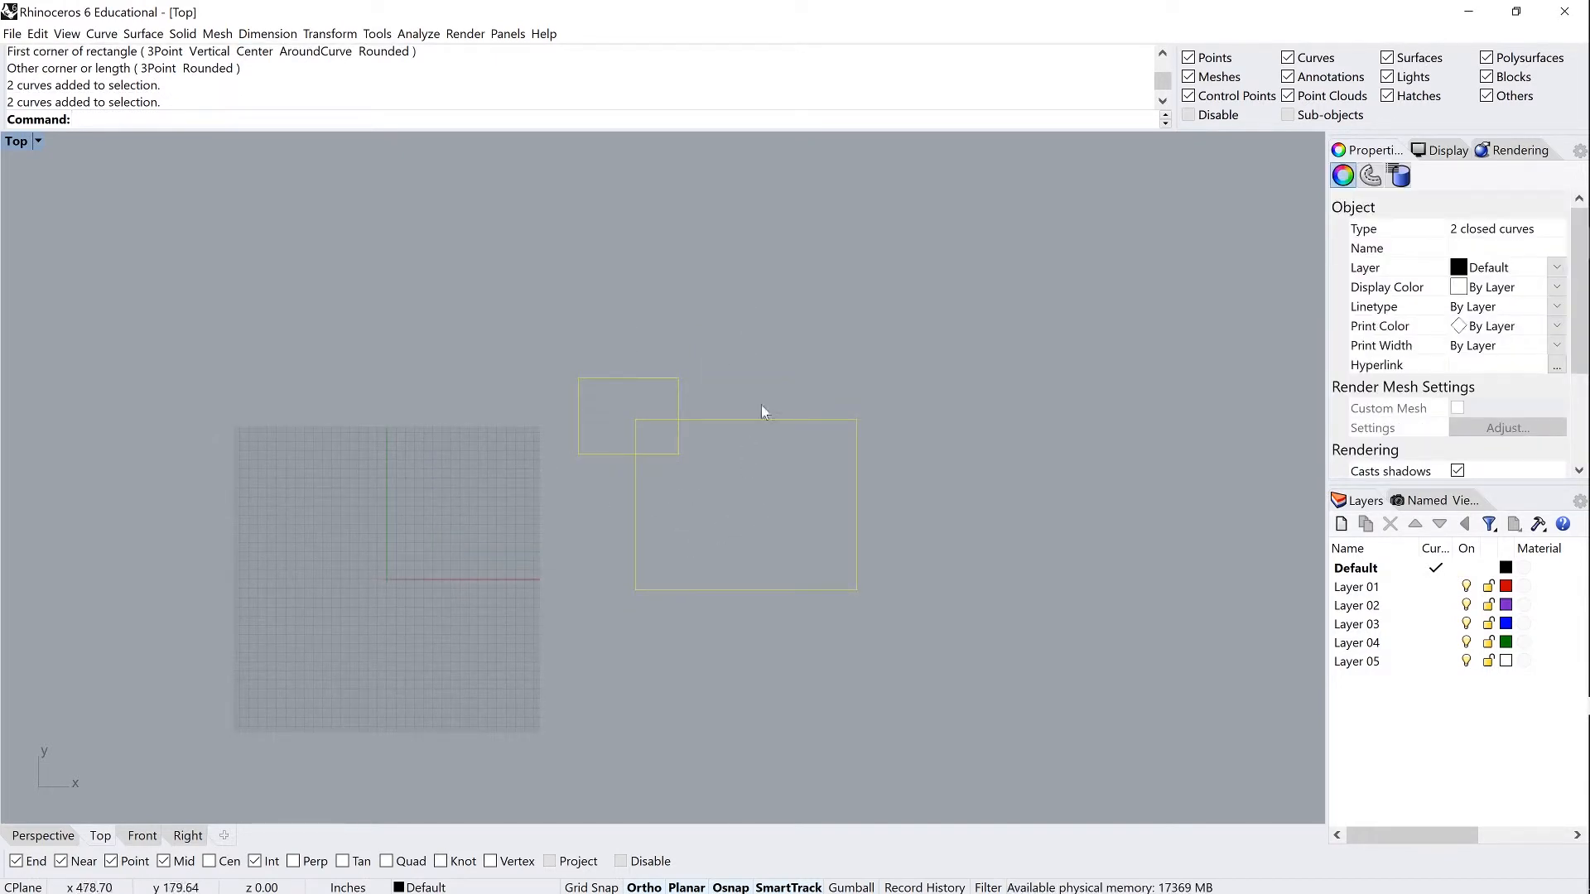
mouse_move(713, 535)
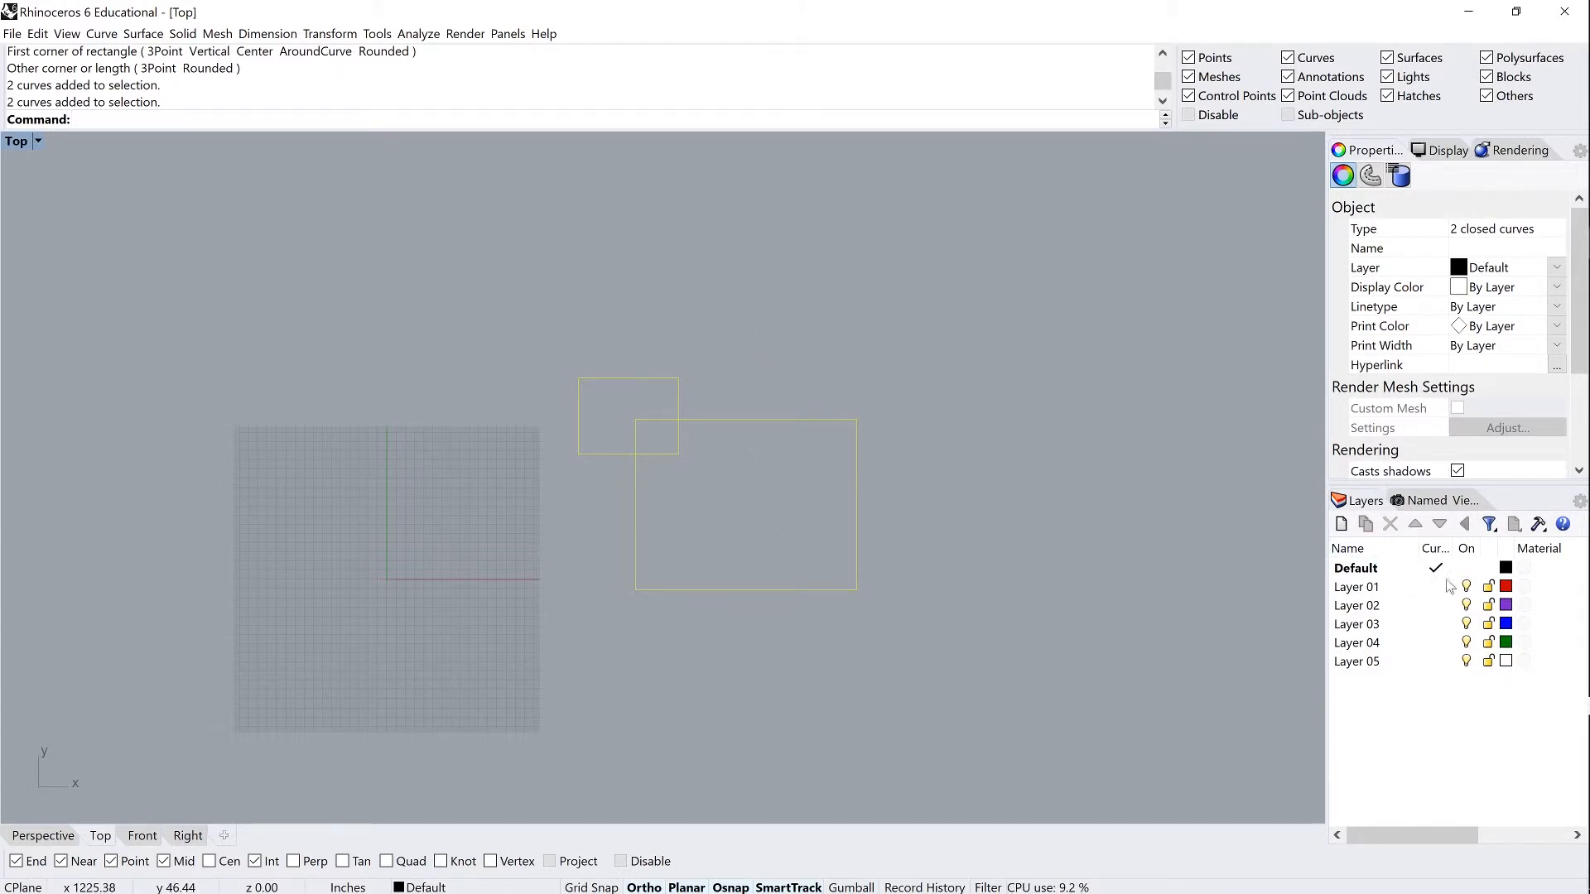
Change the Default layer's colour to yellow and deselect the rectangles
left_click(1505, 568)
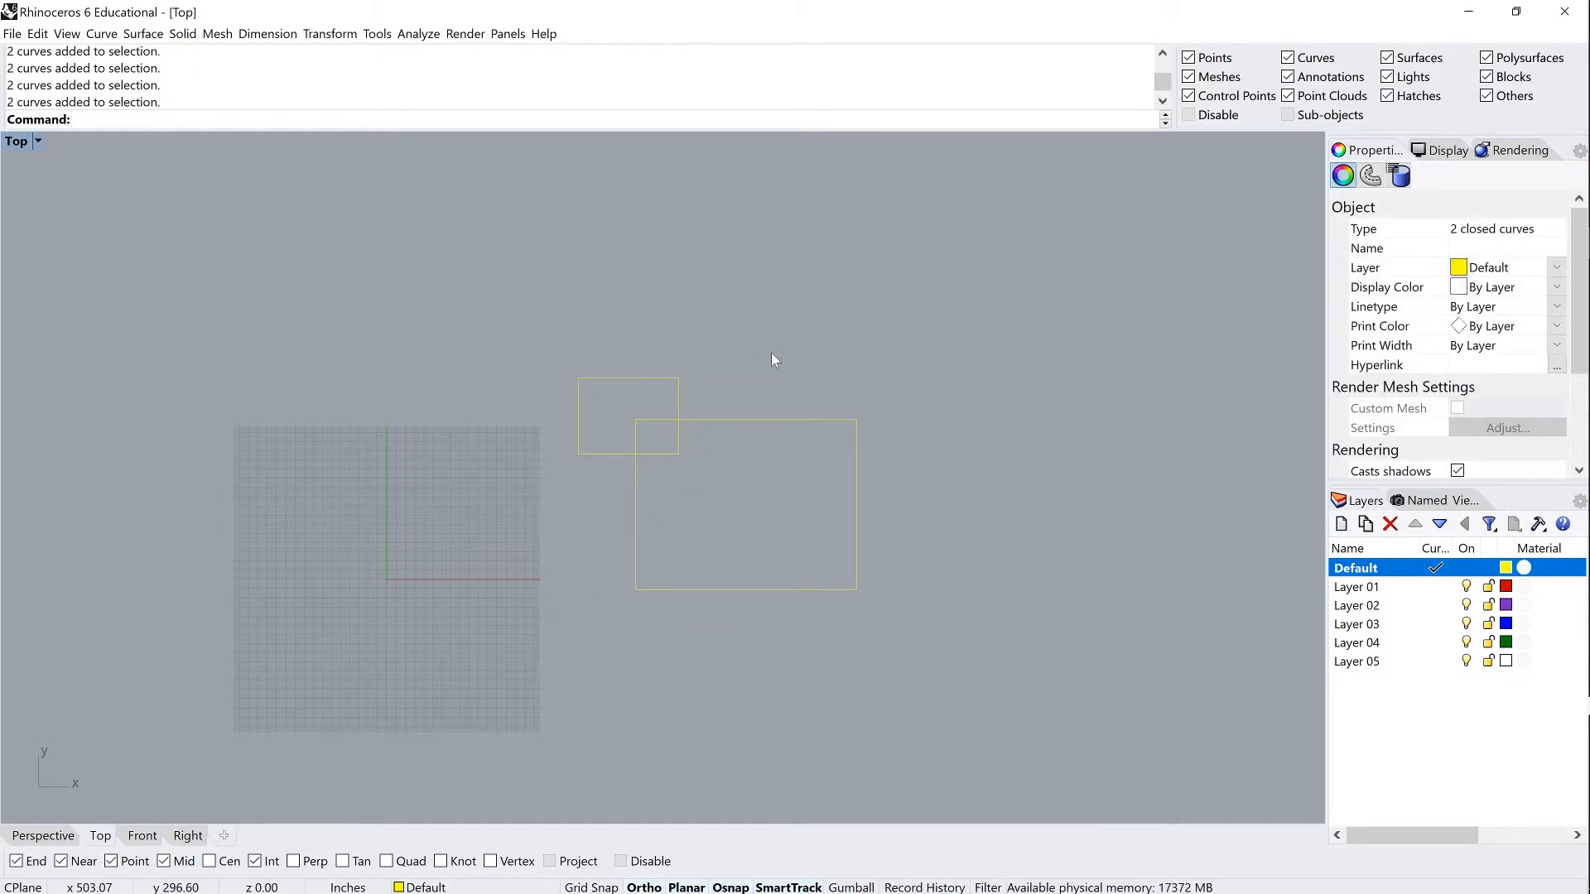
left_click(1372, 176)
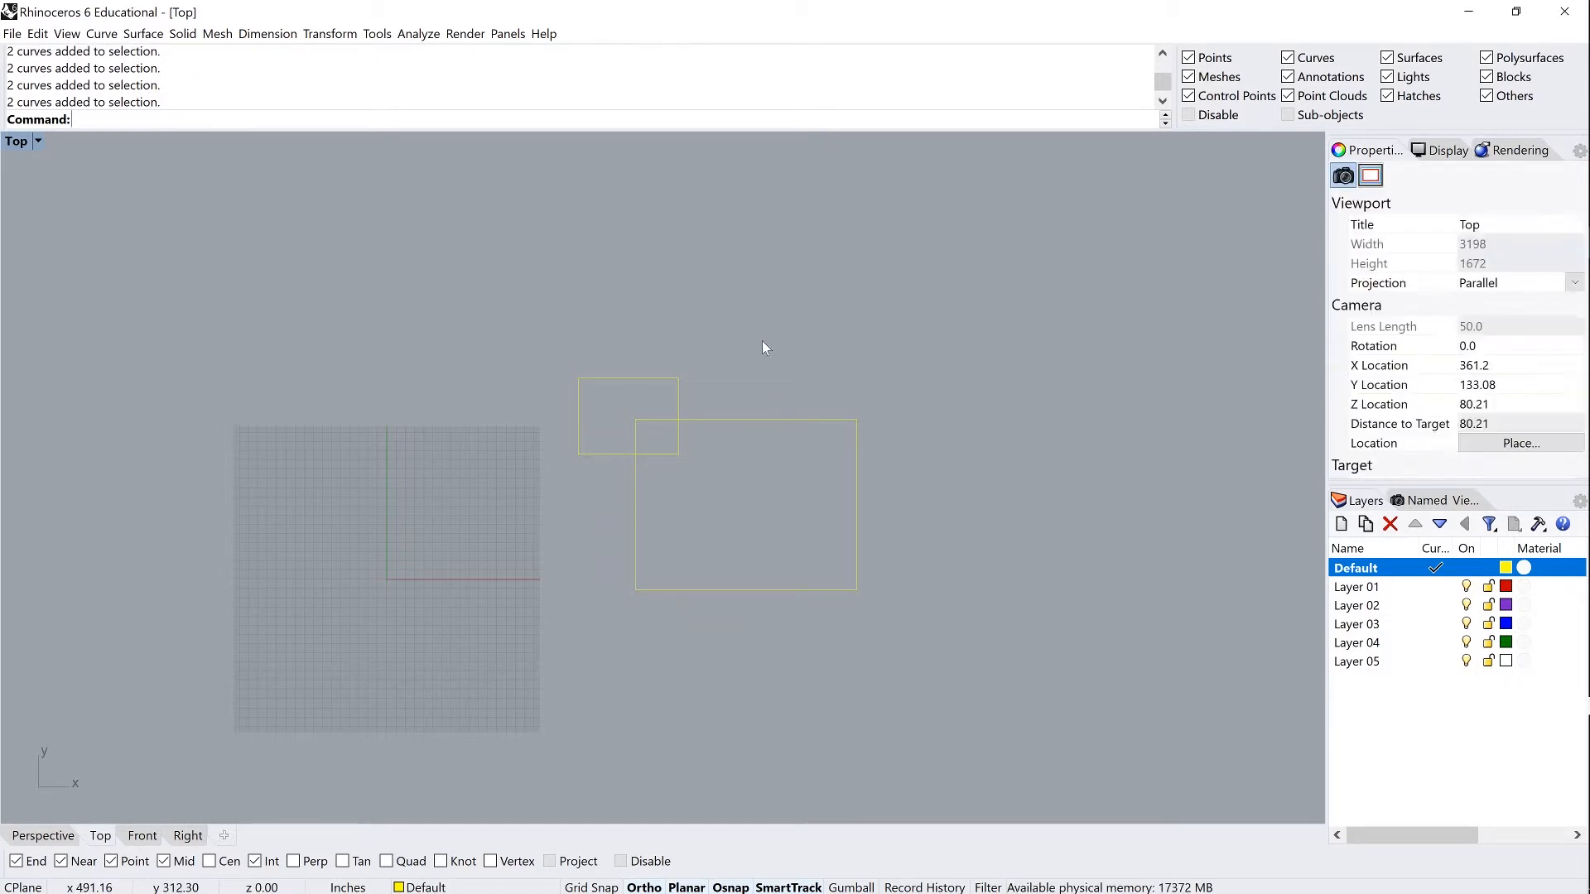
mouse_move(744, 303)
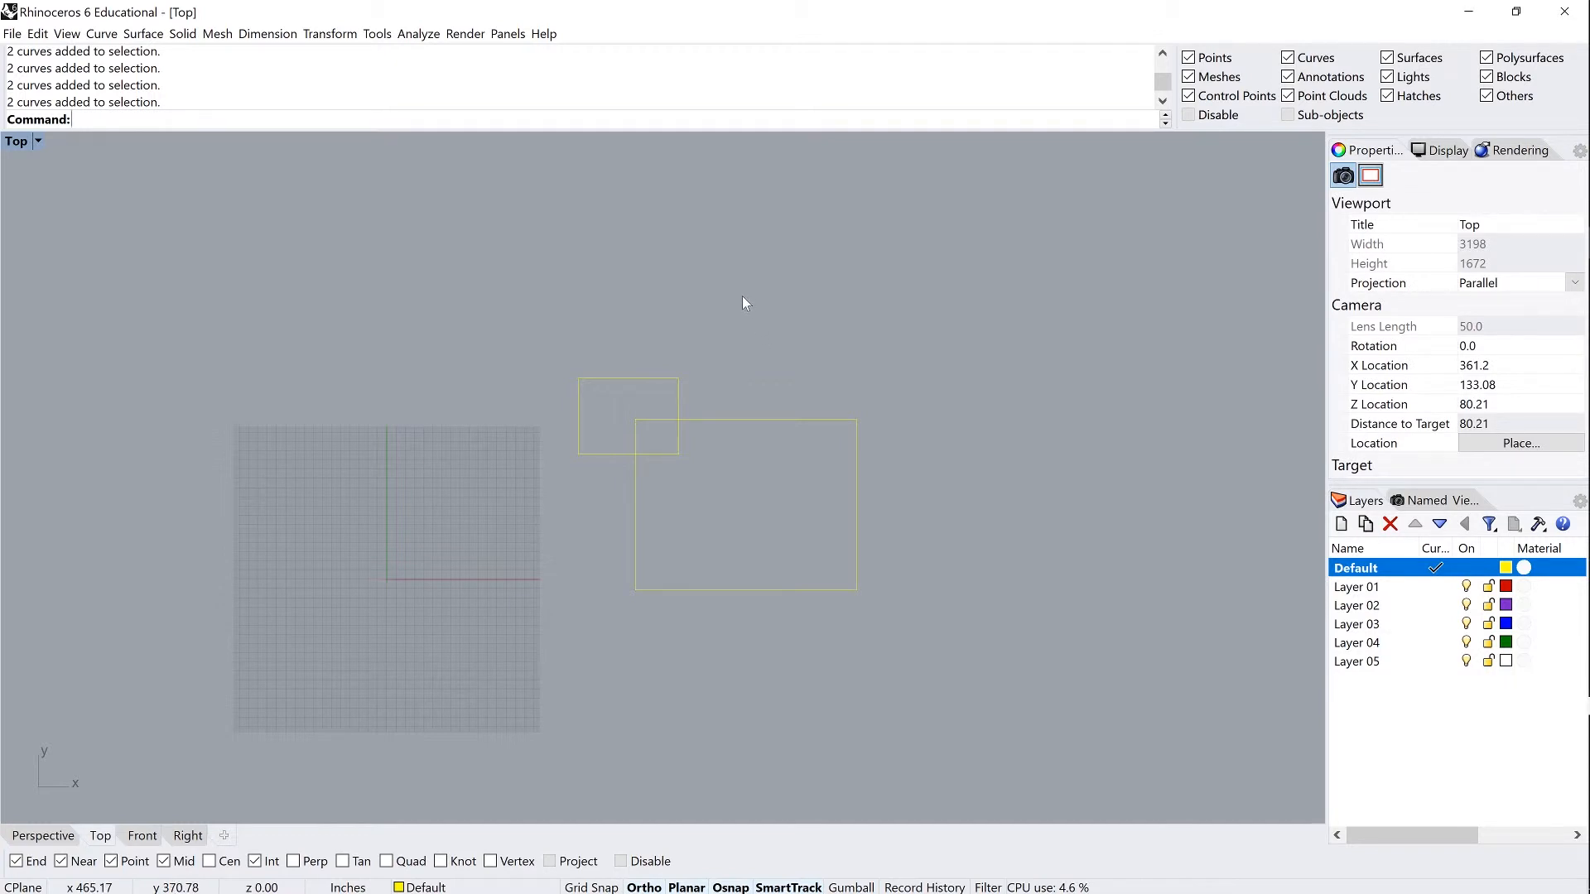
mouse_move(558, 314)
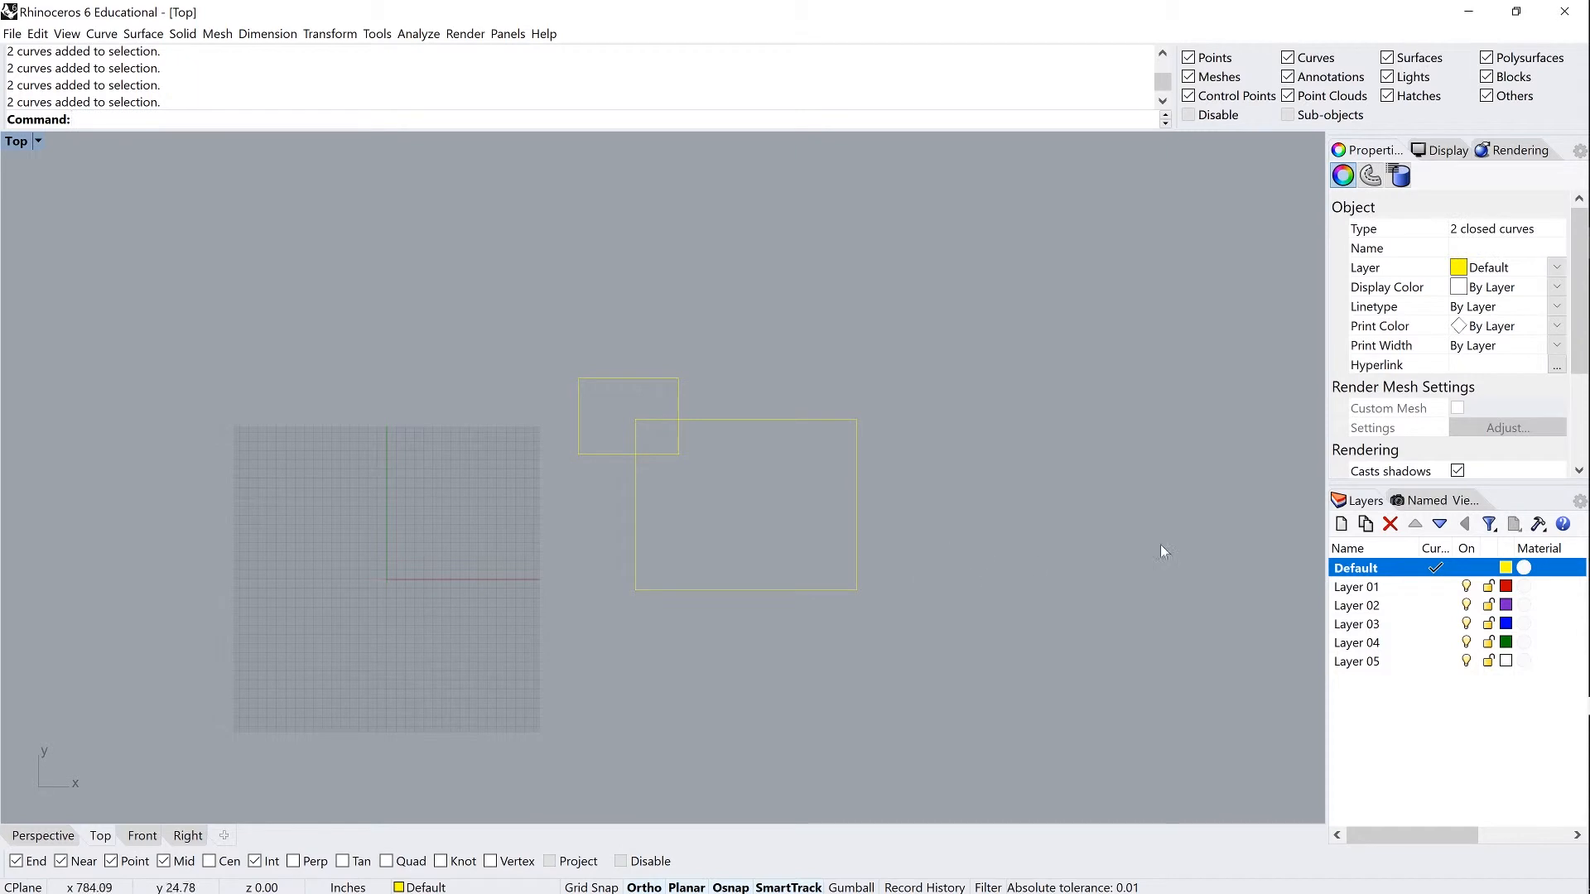
Change the Default layer's colour from yellow to grey in Select Layer Color
left_click(1506, 568)
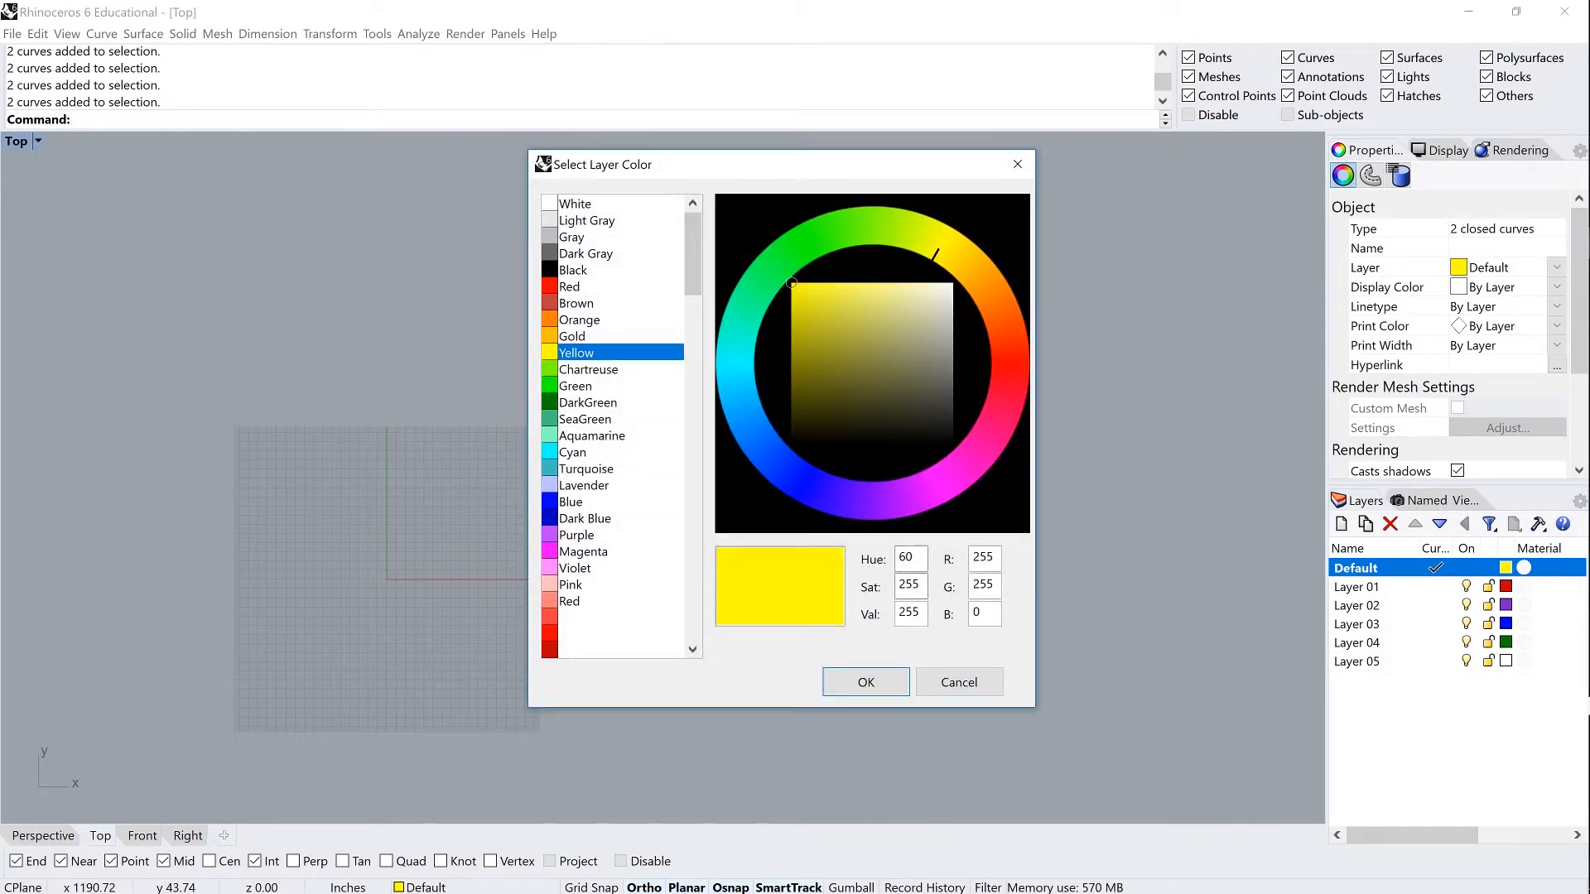
left_click(998, 363)
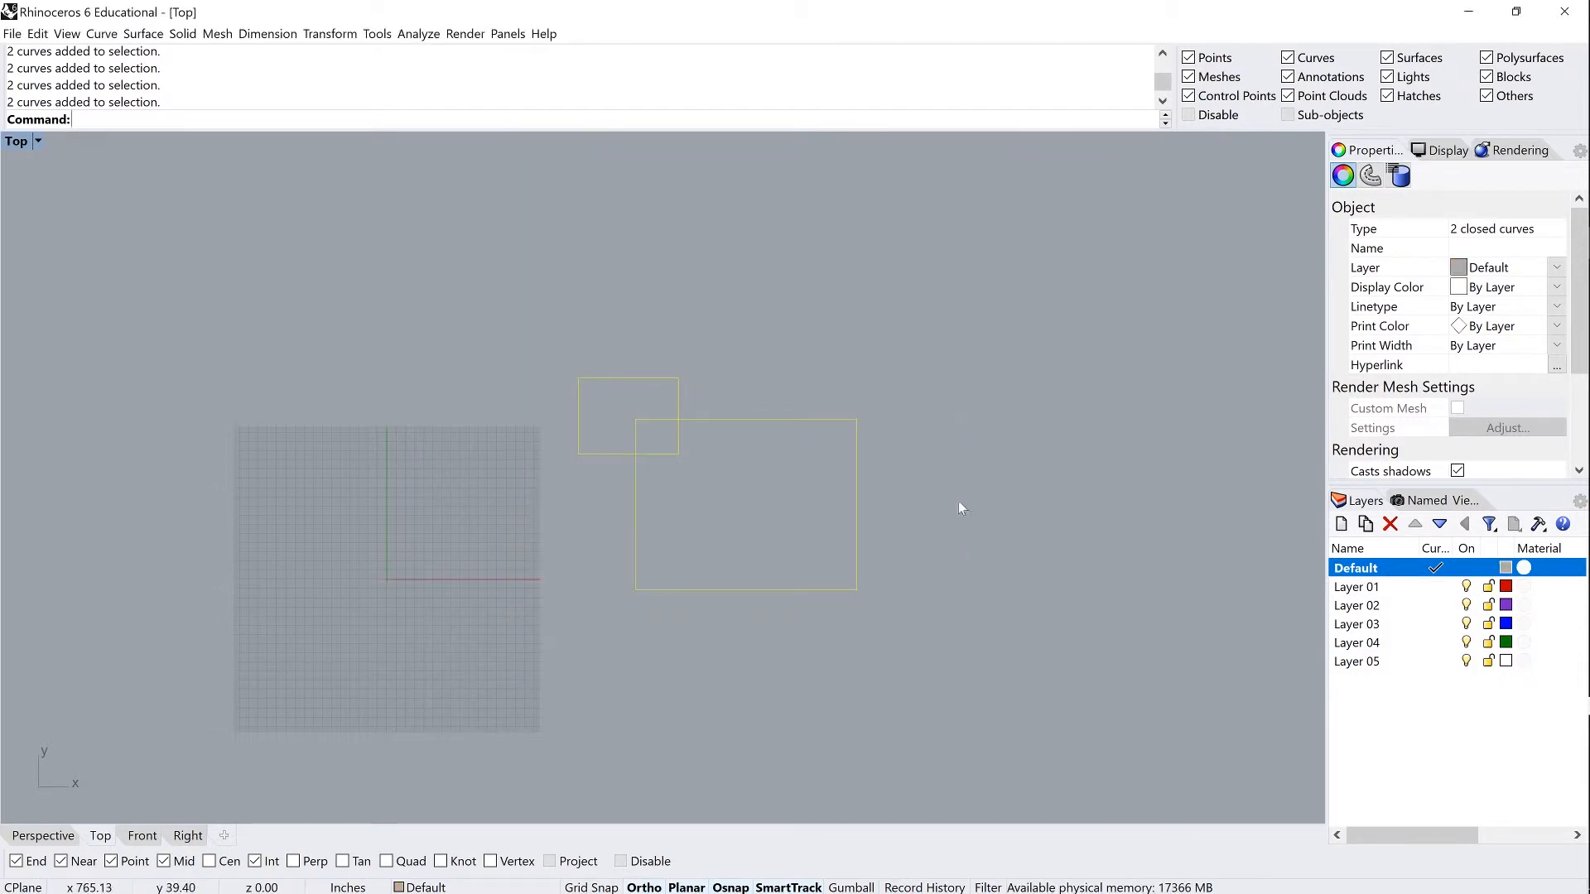
left_click(812, 268)
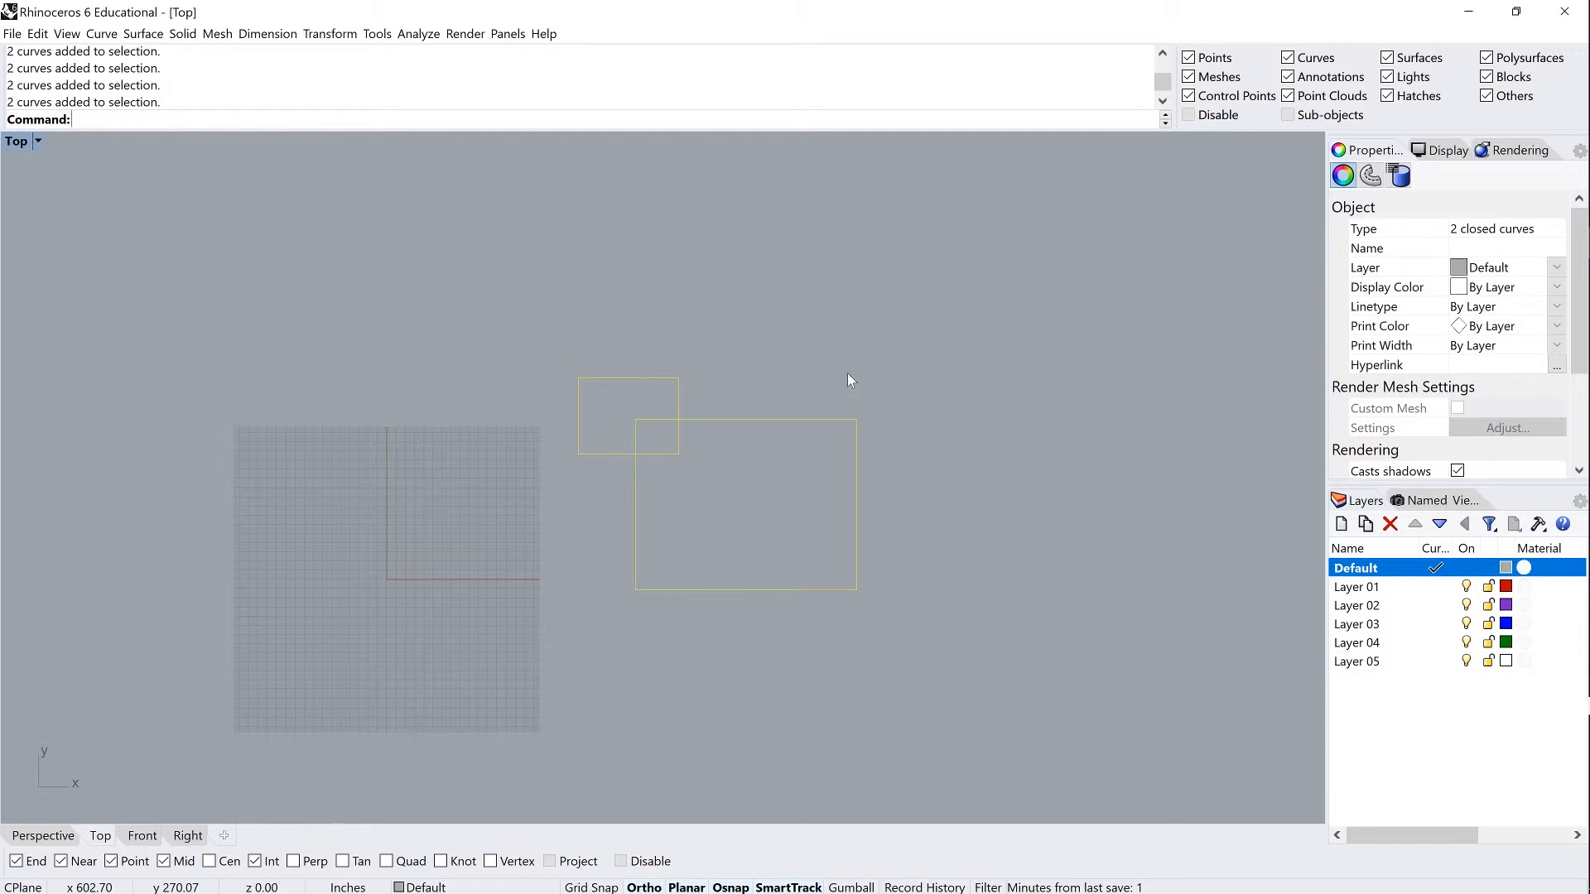
Pan the Top view and reopen the Default layer's colour picker showing grey
left_click(851, 369)
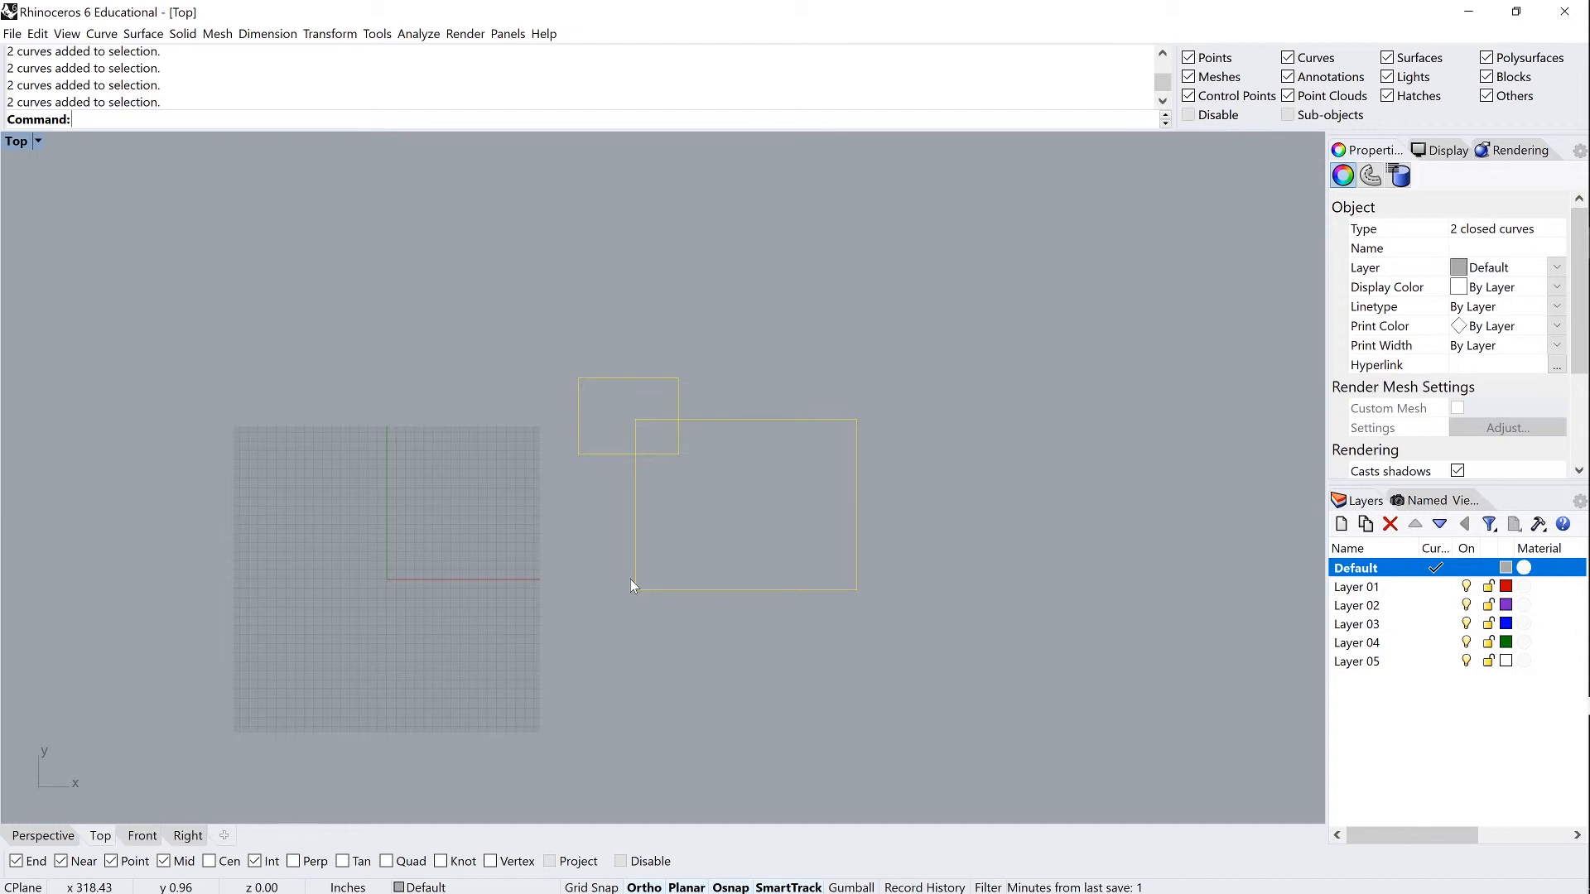
mouse_move(810, 350)
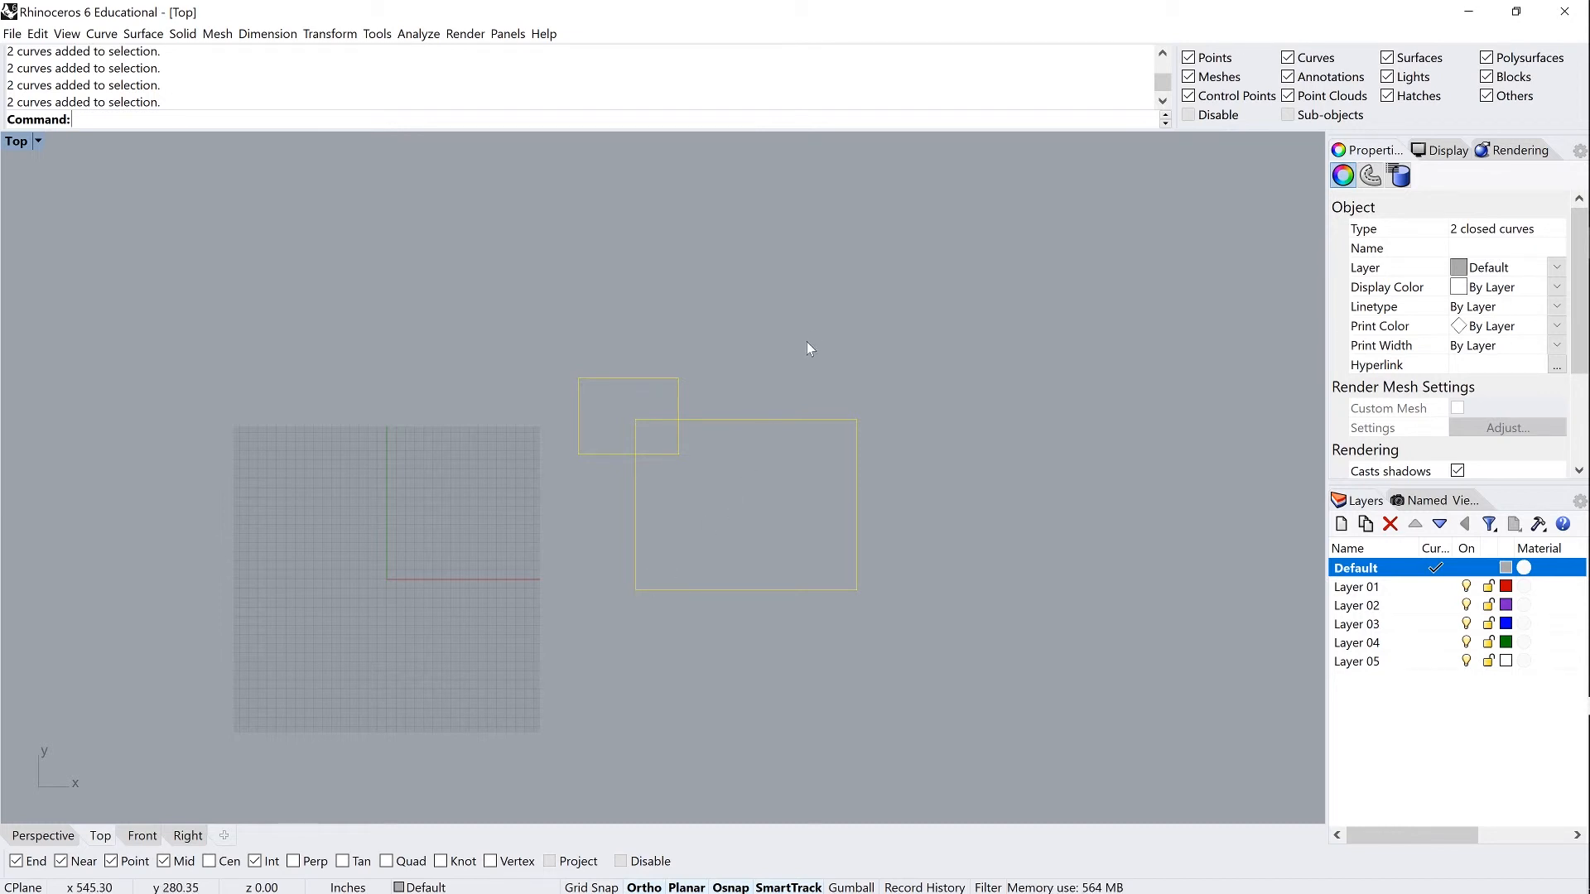
mouse_move(768, 462)
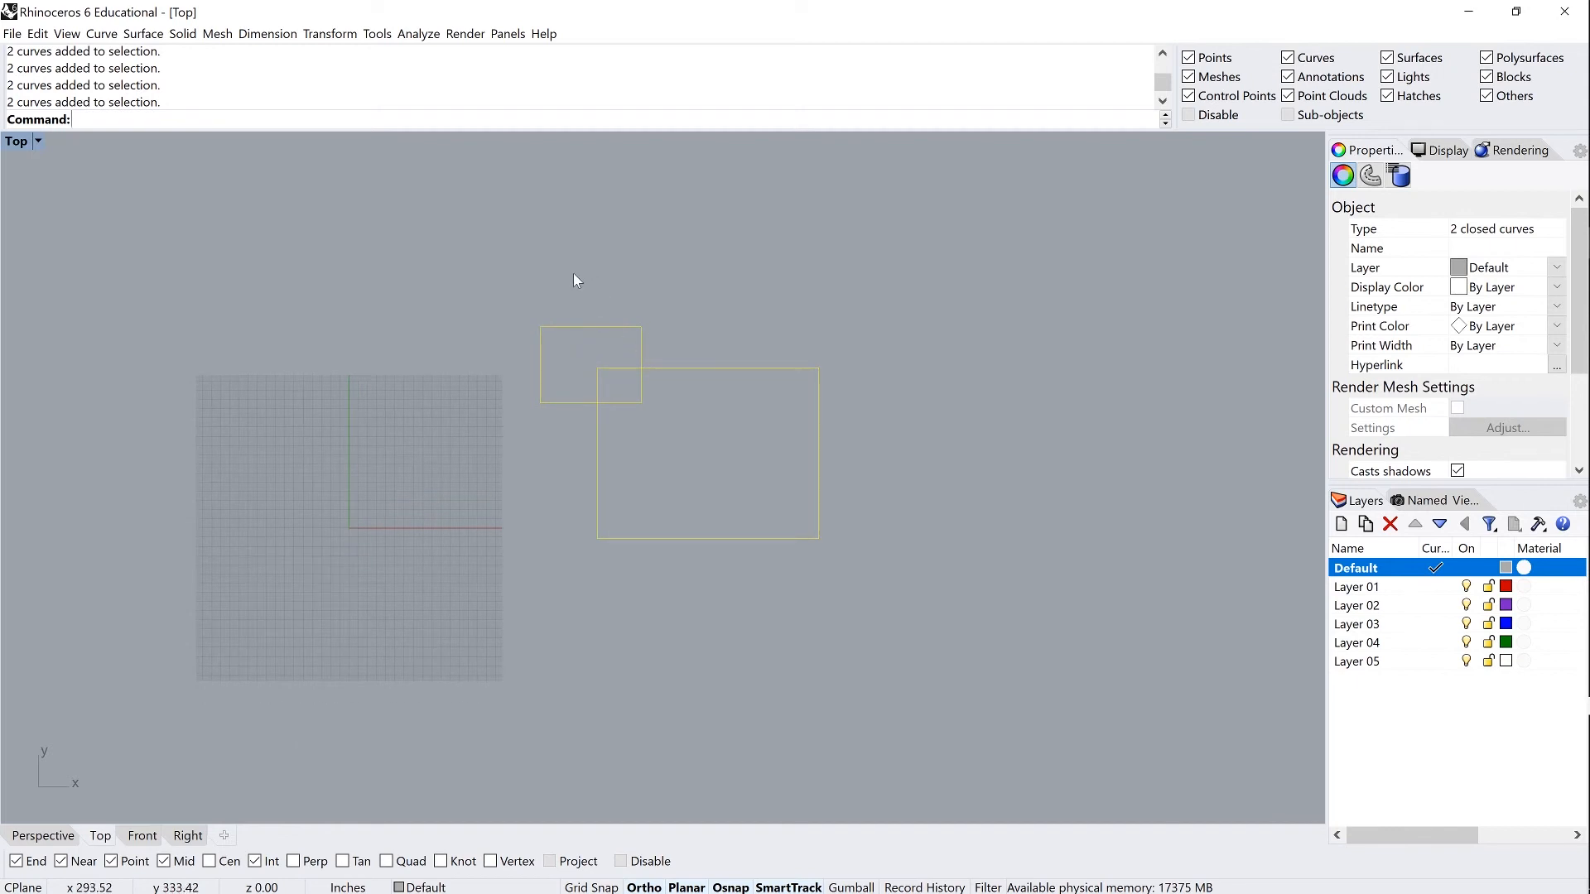
mouse_move(697, 275)
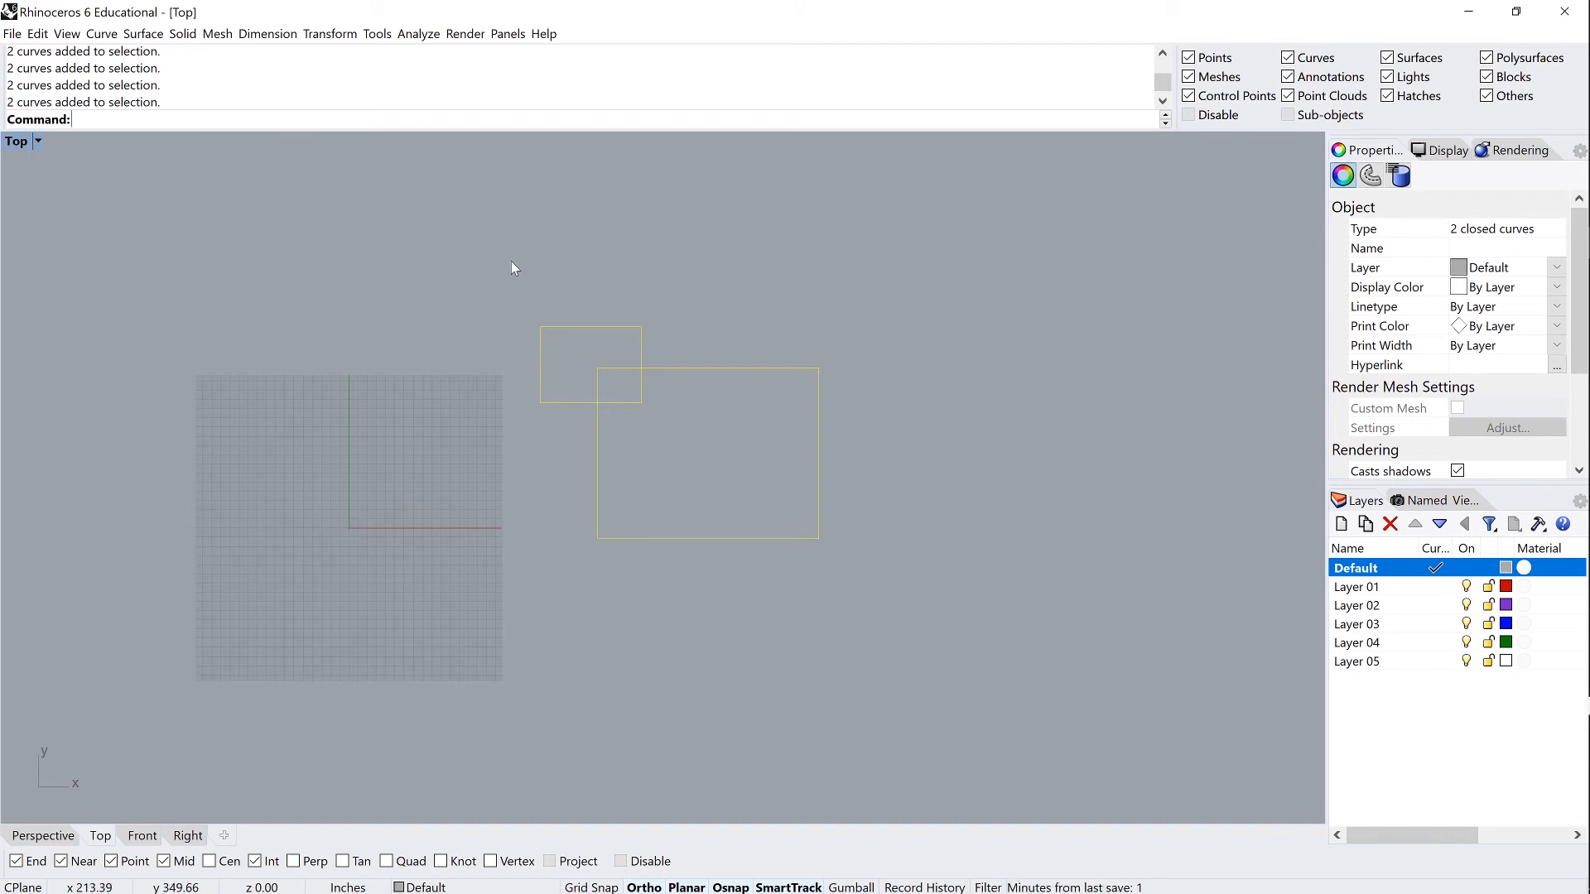
left_click(1521, 568)
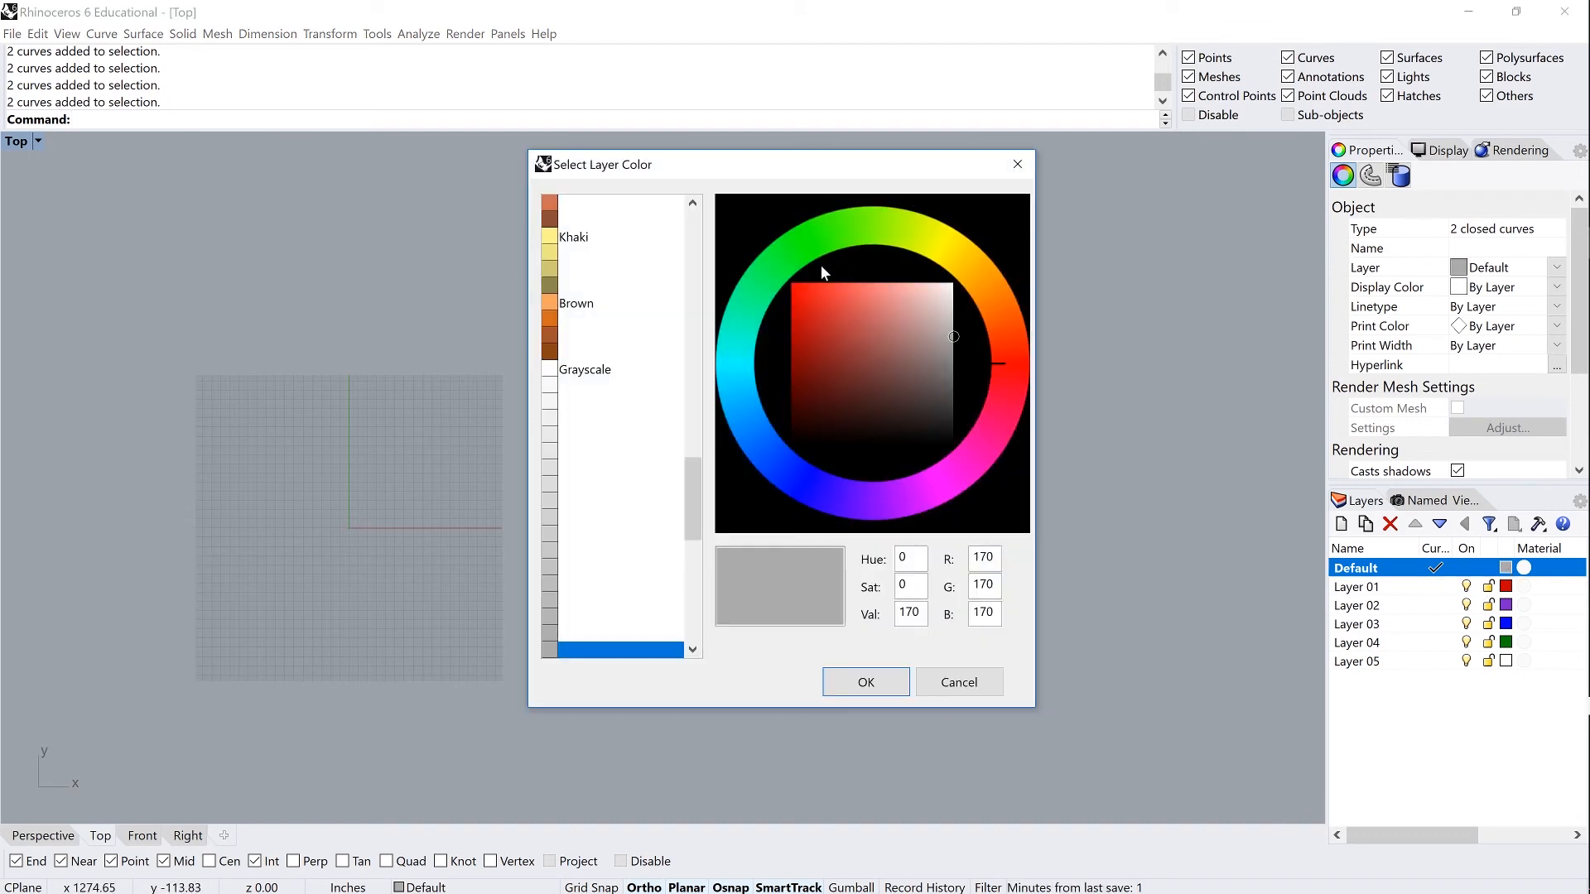
scroll("up", 3)
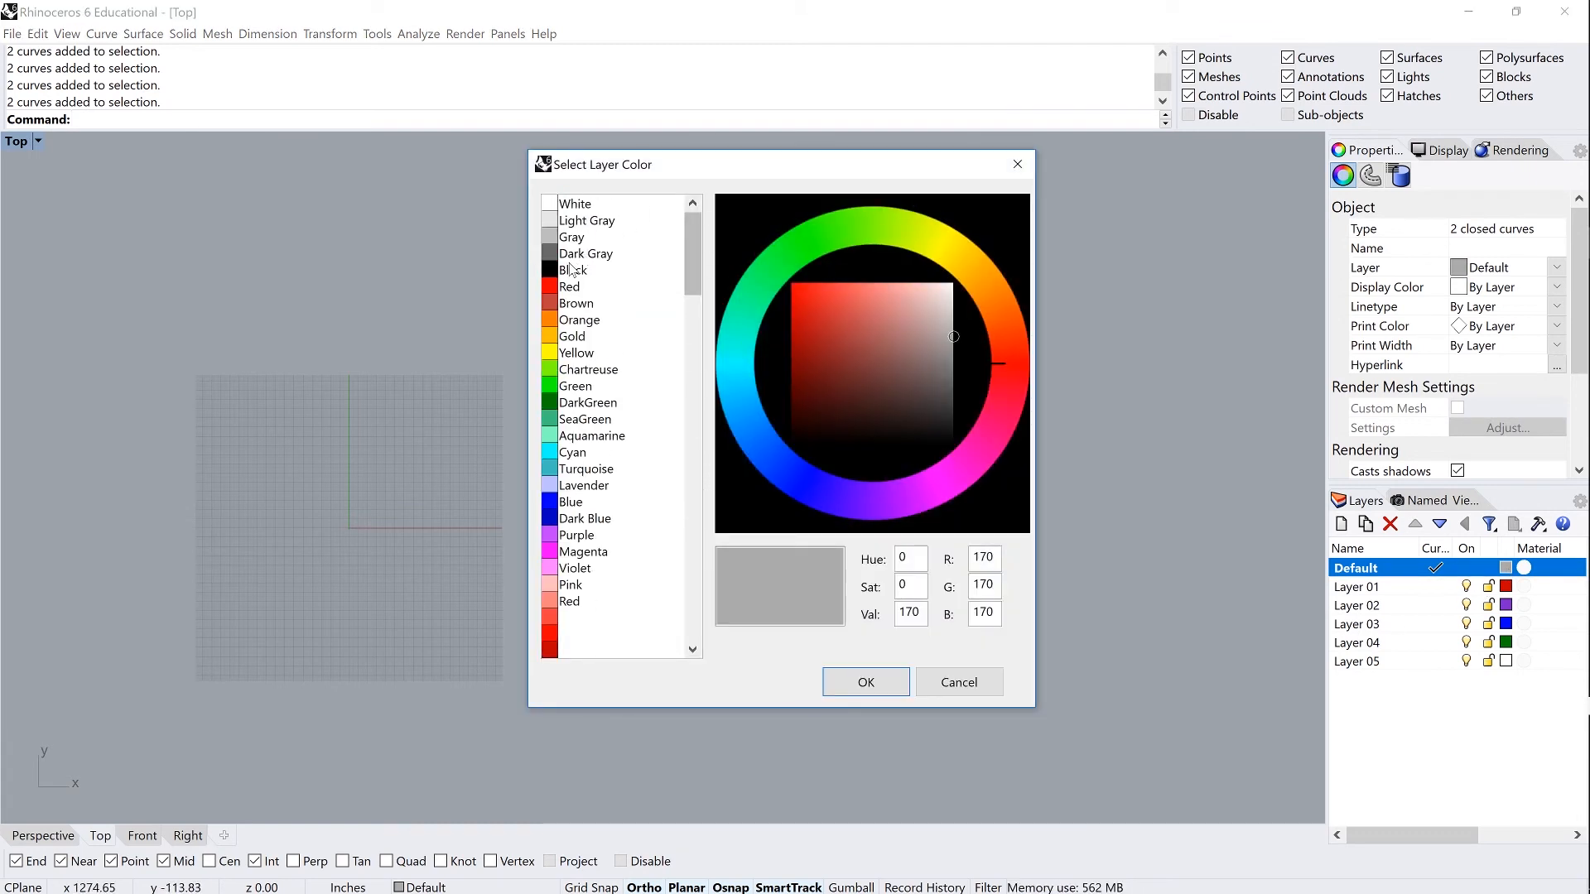